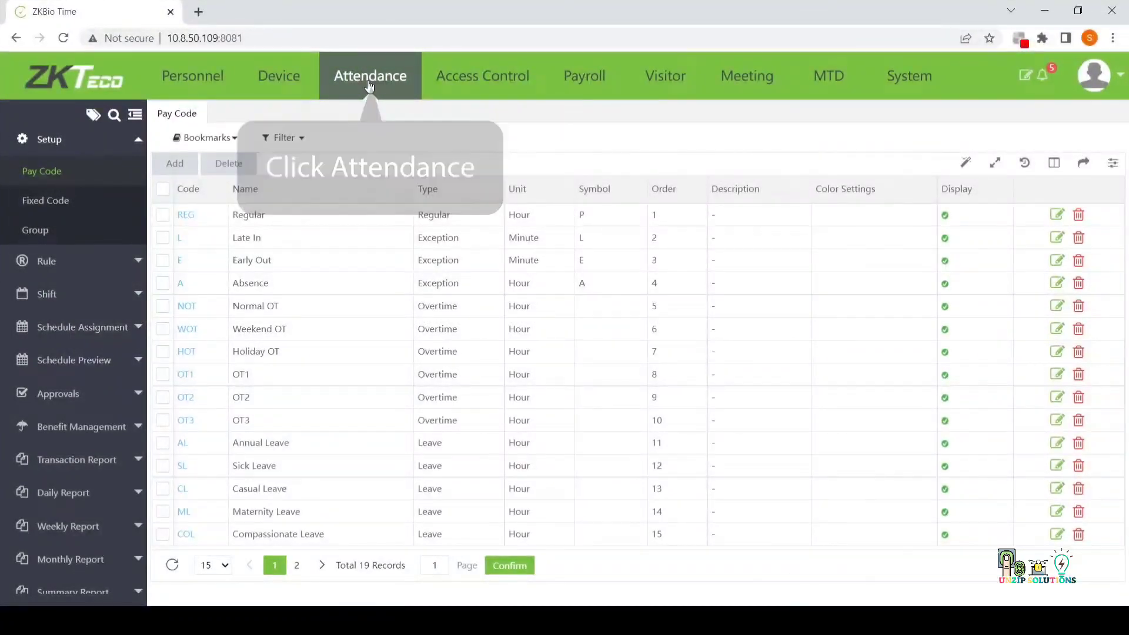
Go to Attendance > Shift > Timetable to view the empty timetable list
{"action": "left_click", "coordinate": [369, 75]}
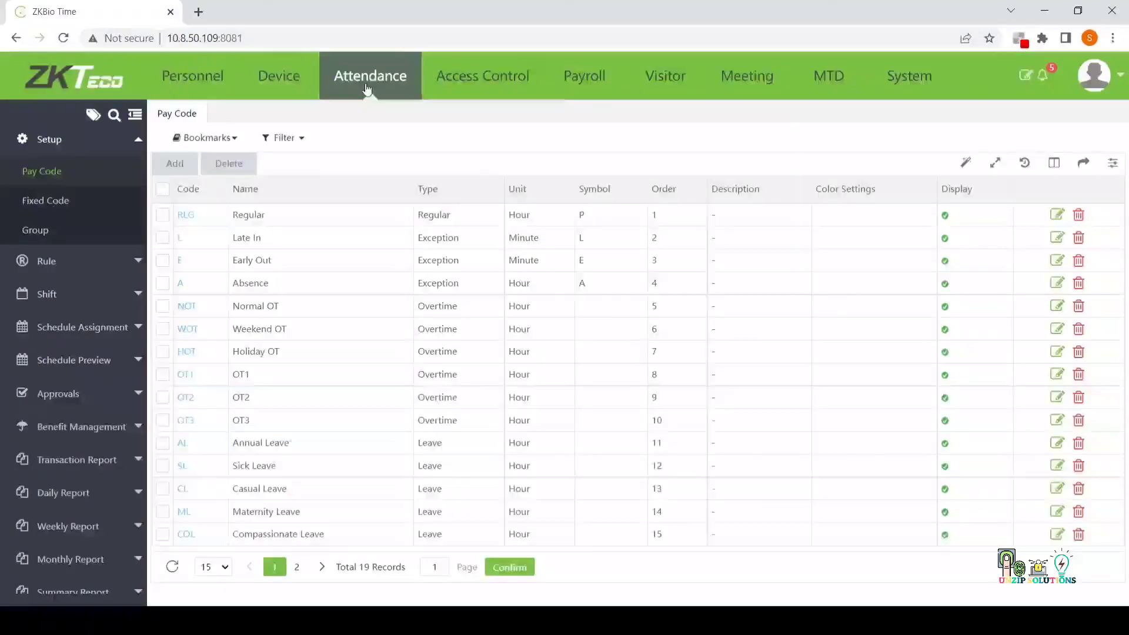
{"action": "mouse_move", "coordinate": [105, 301]}
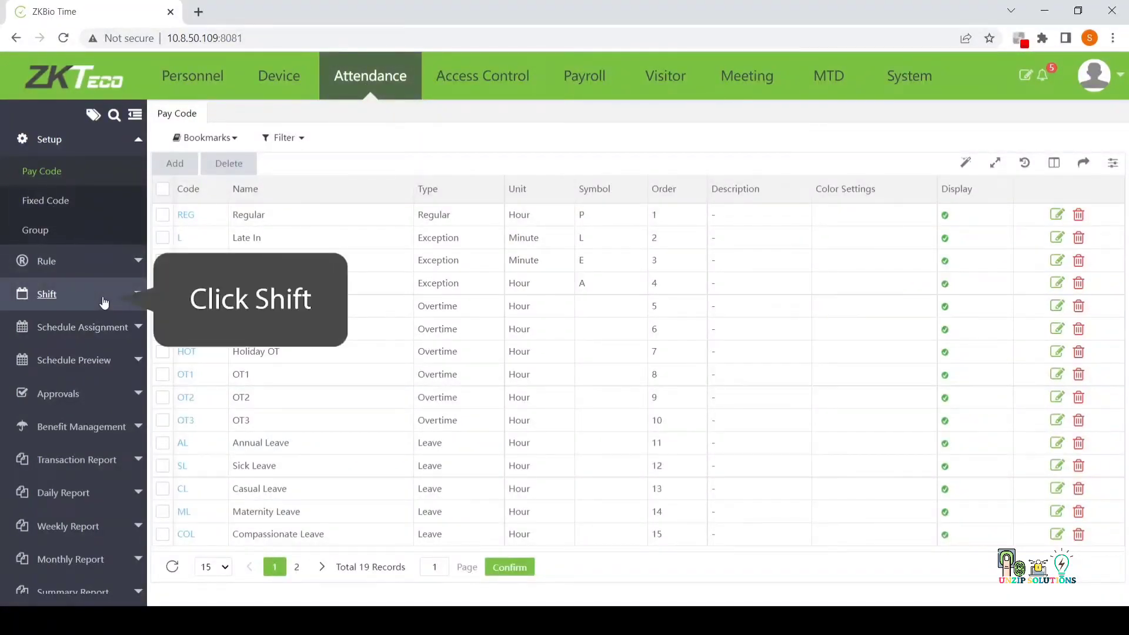
{"action": "left_click", "coordinate": [47, 294]}
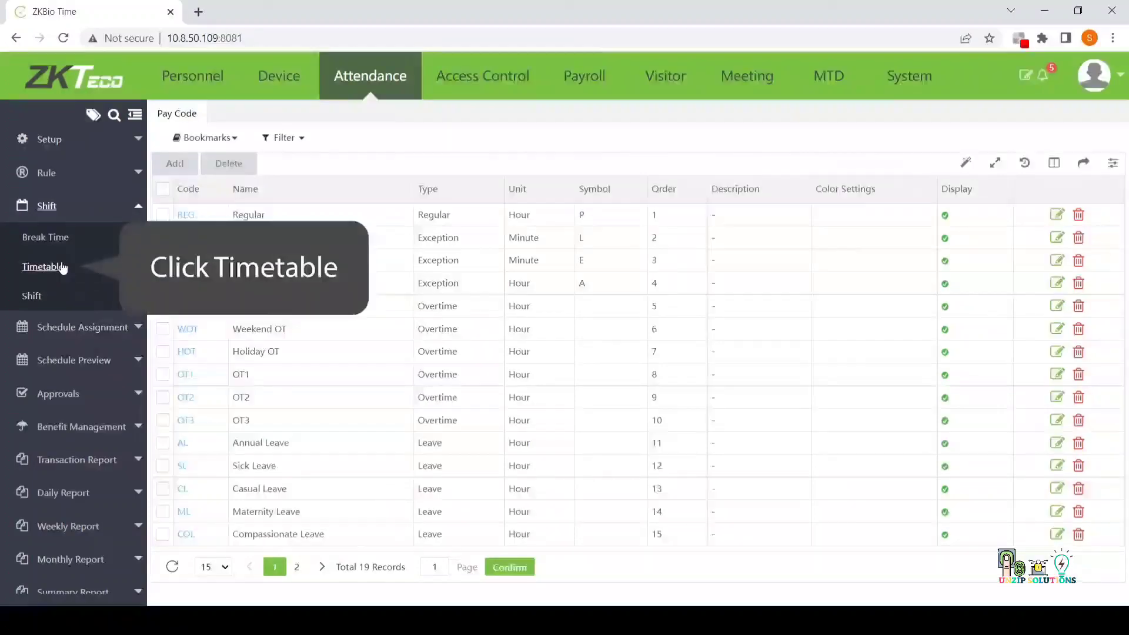
{"action": "left_click", "coordinate": [39, 266]}
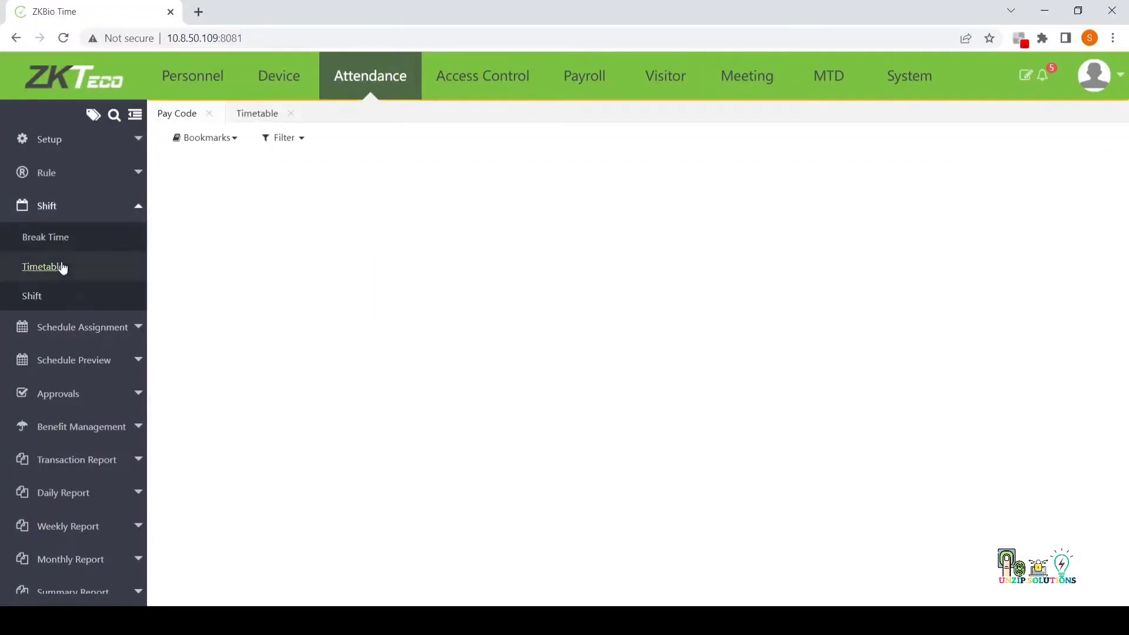
{"action": "left_click", "coordinate": [43, 266]}
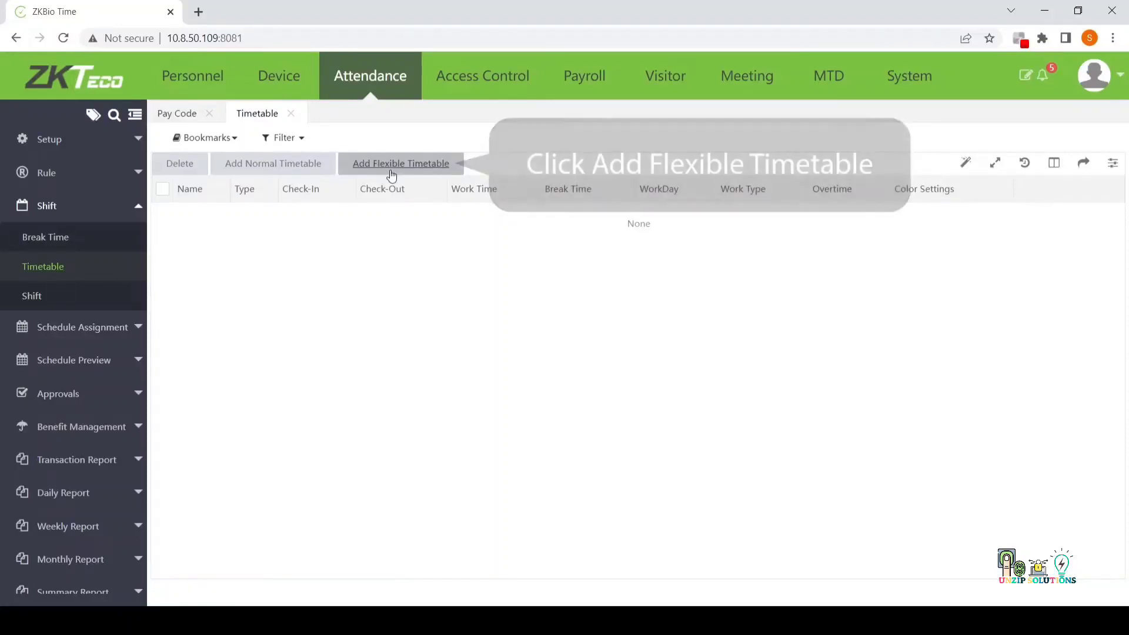
Start a new flexible timetable named 'flextime'
{"action": "left_click", "coordinate": [400, 163]}
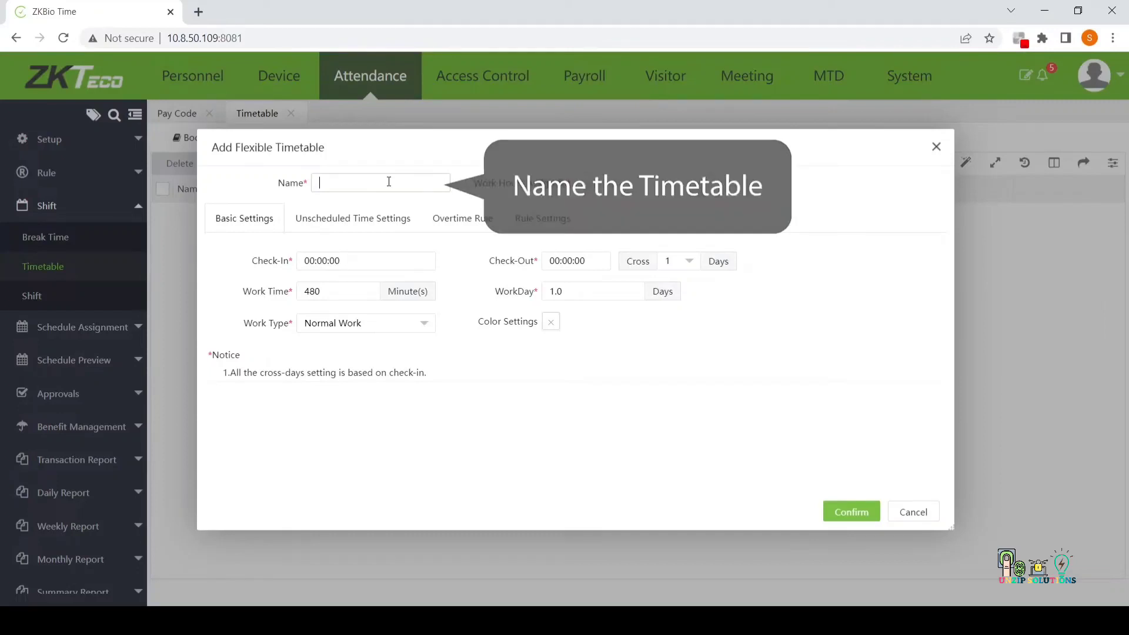
{"action": "type", "text": "fle"}
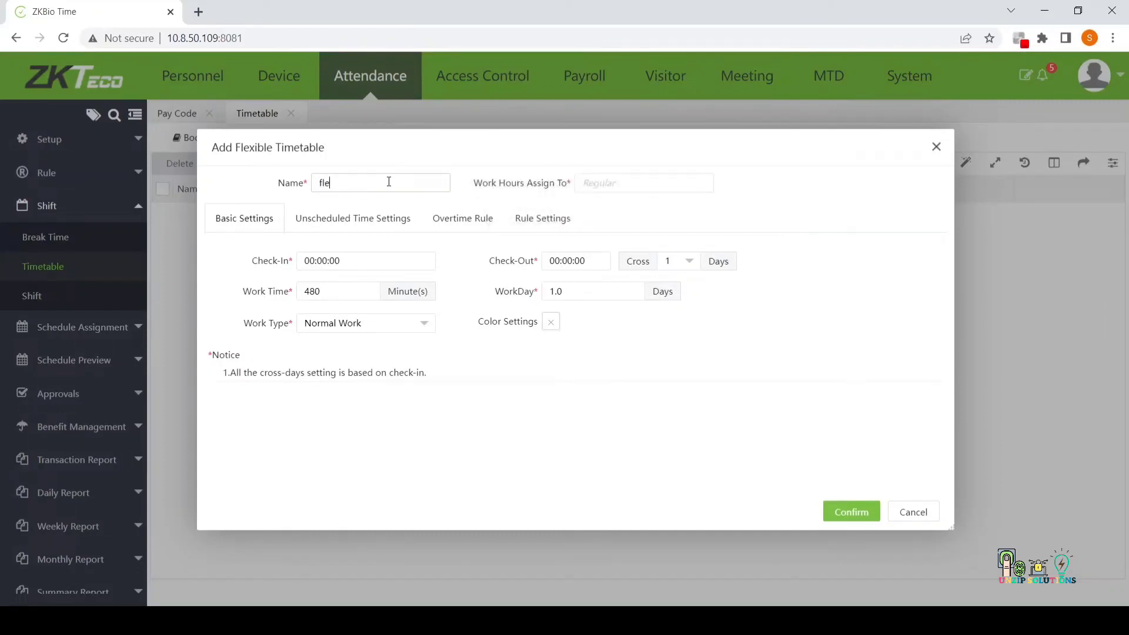
{"action": "type", "text": "x"}
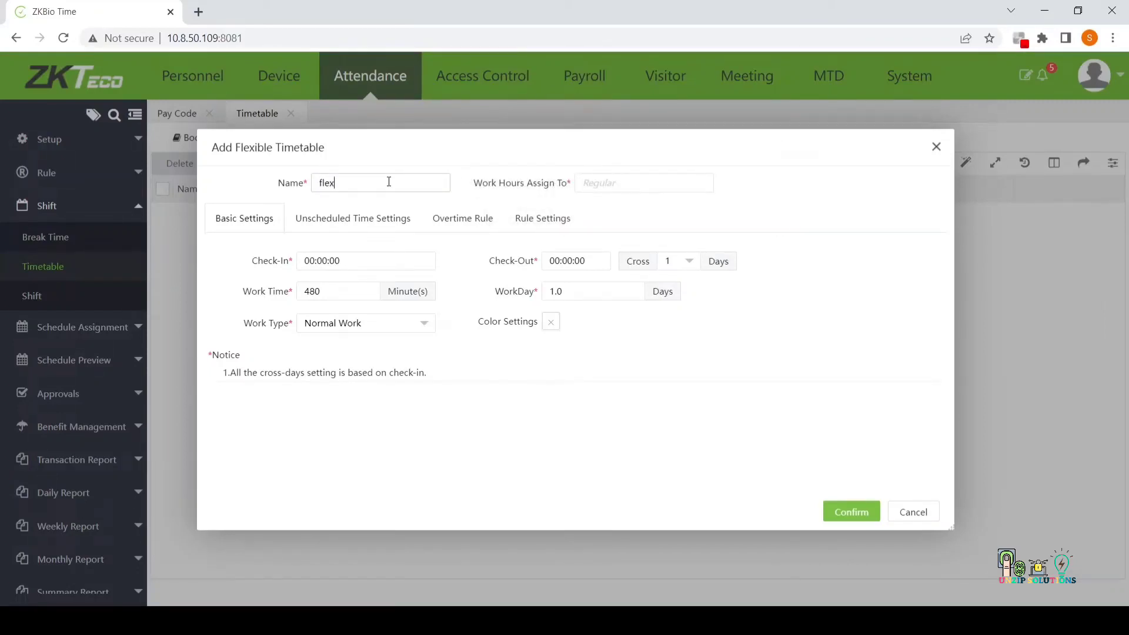
{"action": "type", "text": "time"}
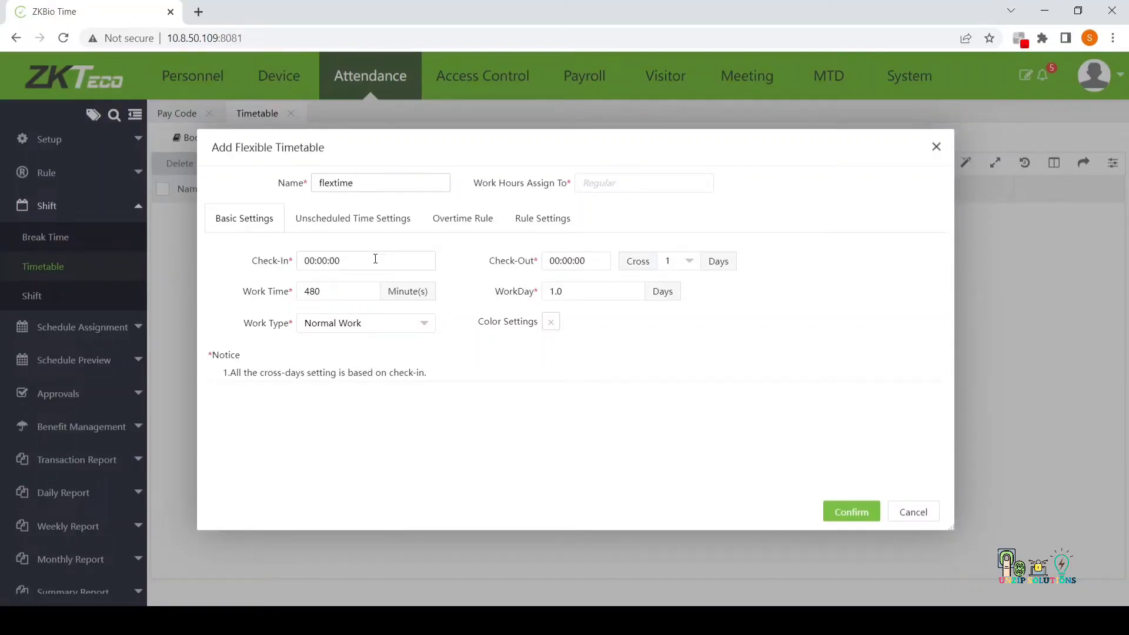
Set the timetable's check-in time to 06:00:00
{"action": "left_click", "coordinate": [375, 261]}
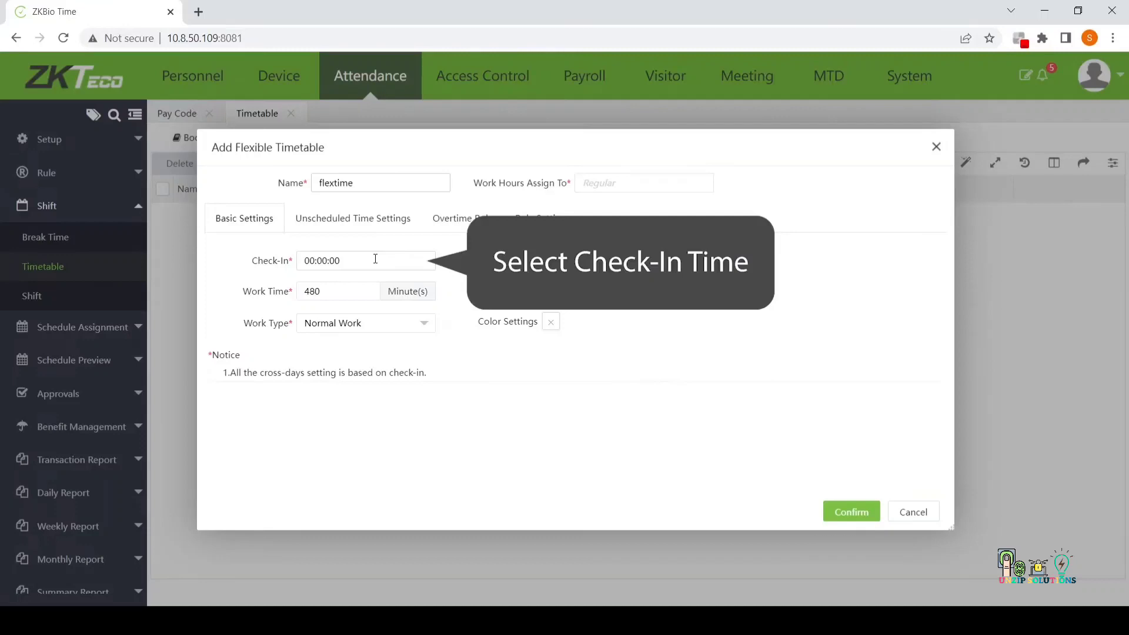
{"action": "left_click", "coordinate": [365, 261]}
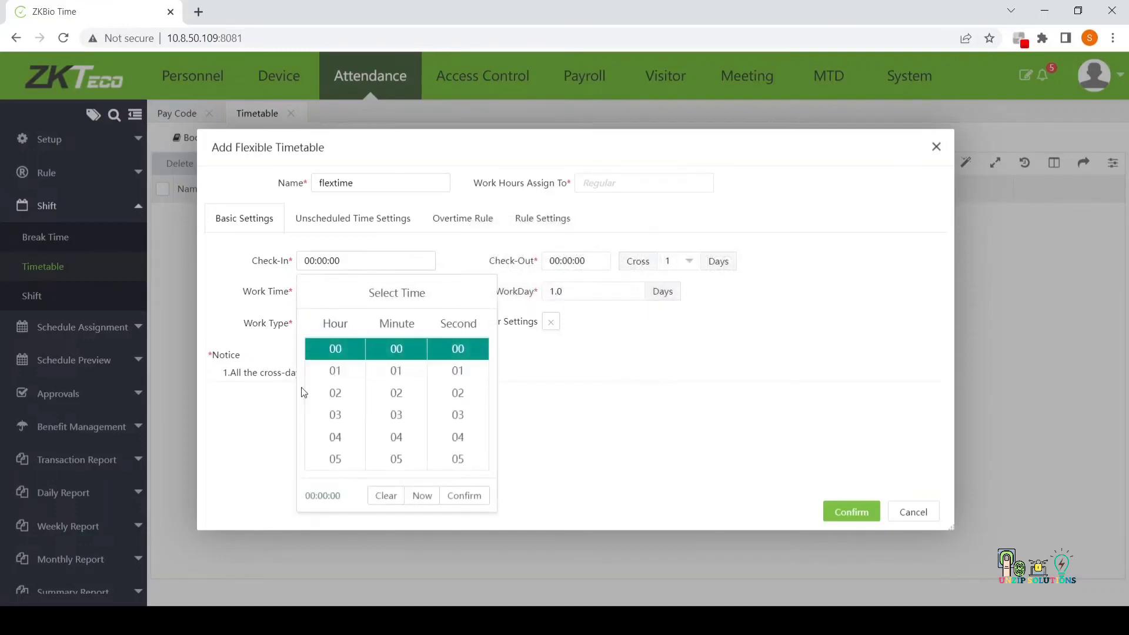
{"action": "scroll", "scroll_direction": "down", "scroll_amount": 3}
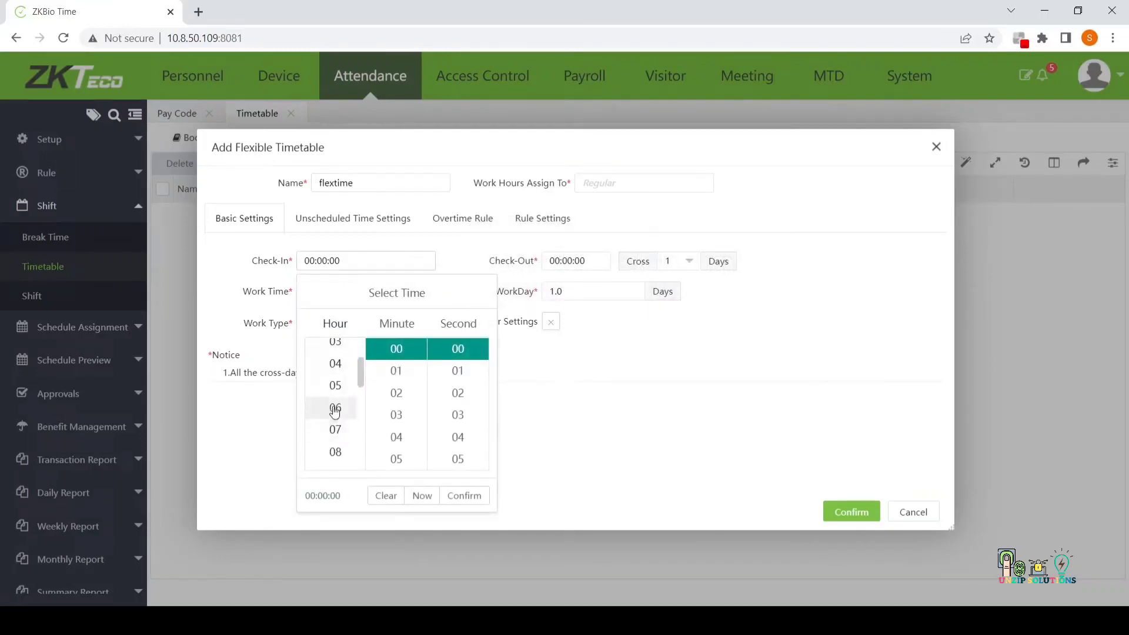
{"action": "left_click", "coordinate": [335, 409]}
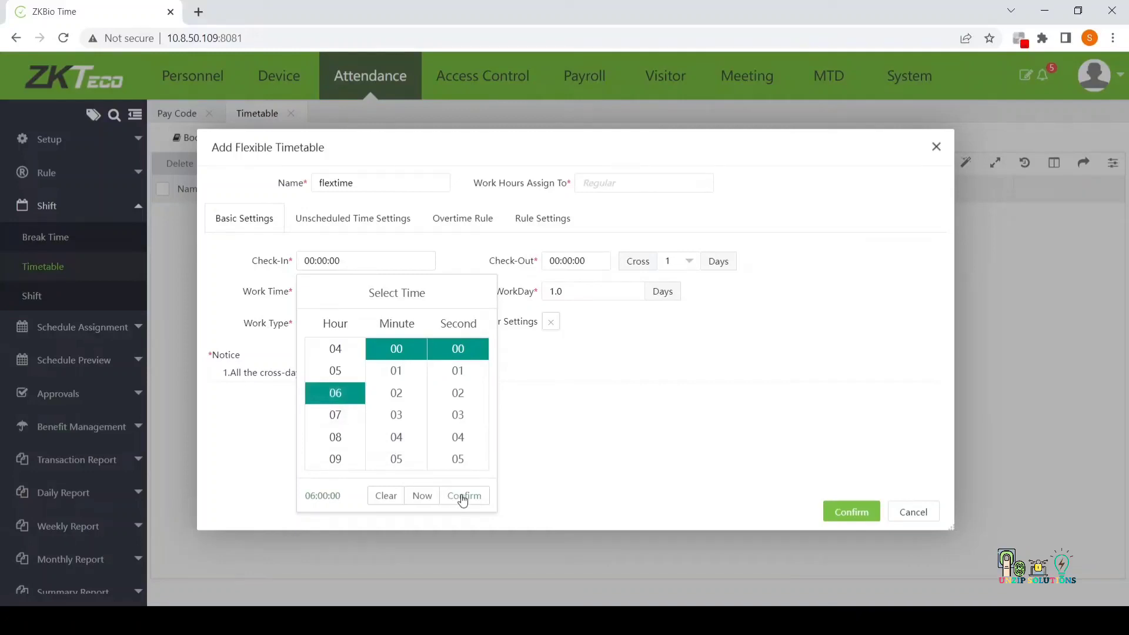
{"action": "left_click", "coordinate": [464, 496]}
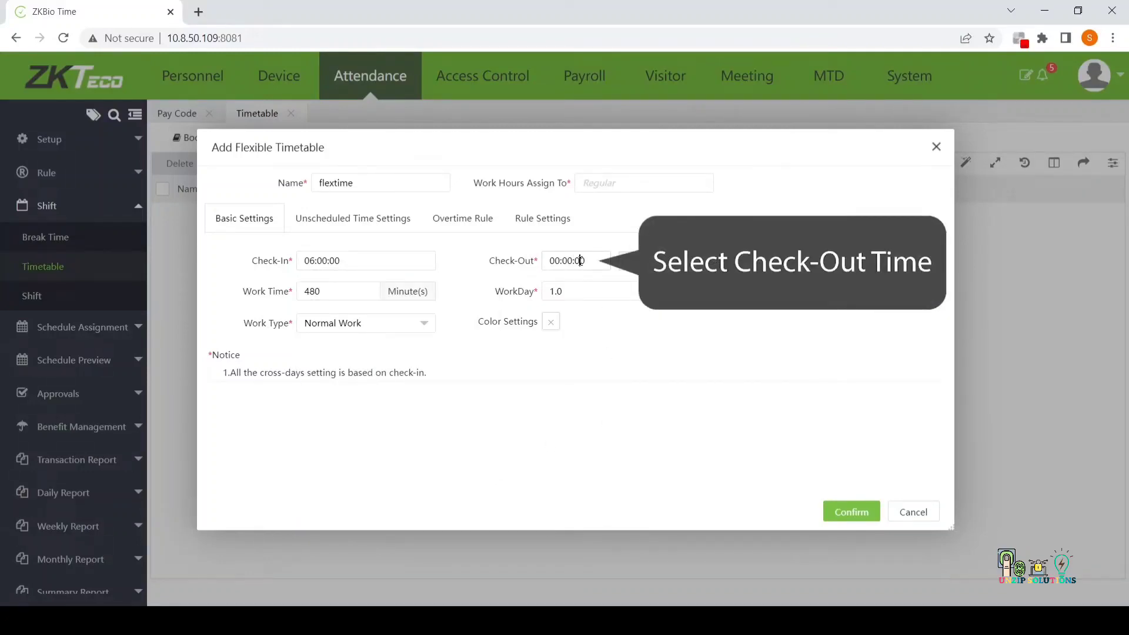
Set flextime's check-out to 23:00:00 and cross days to 0
{"action": "left_click", "coordinate": [576, 261]}
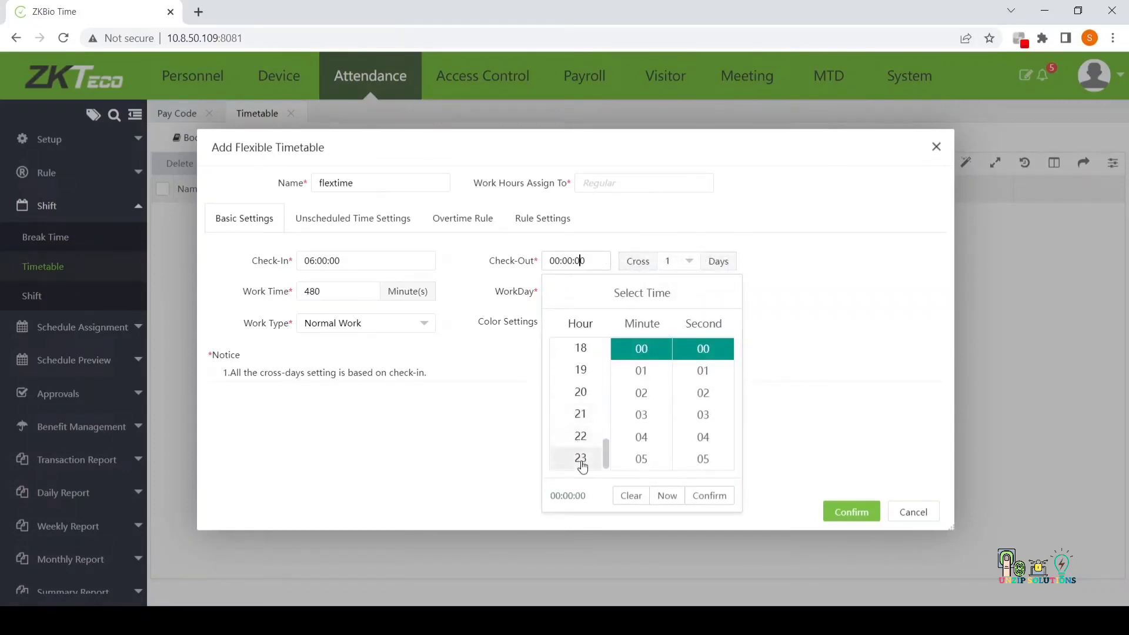
{"action": "left_click", "coordinate": [580, 458]}
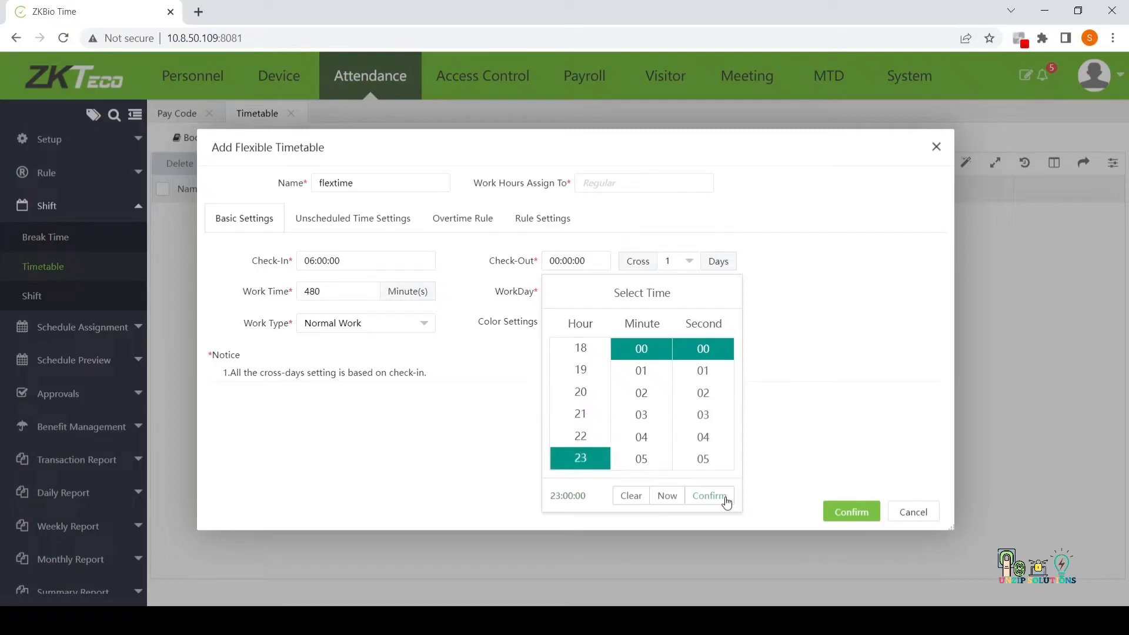
{"action": "left_click", "coordinate": [709, 496]}
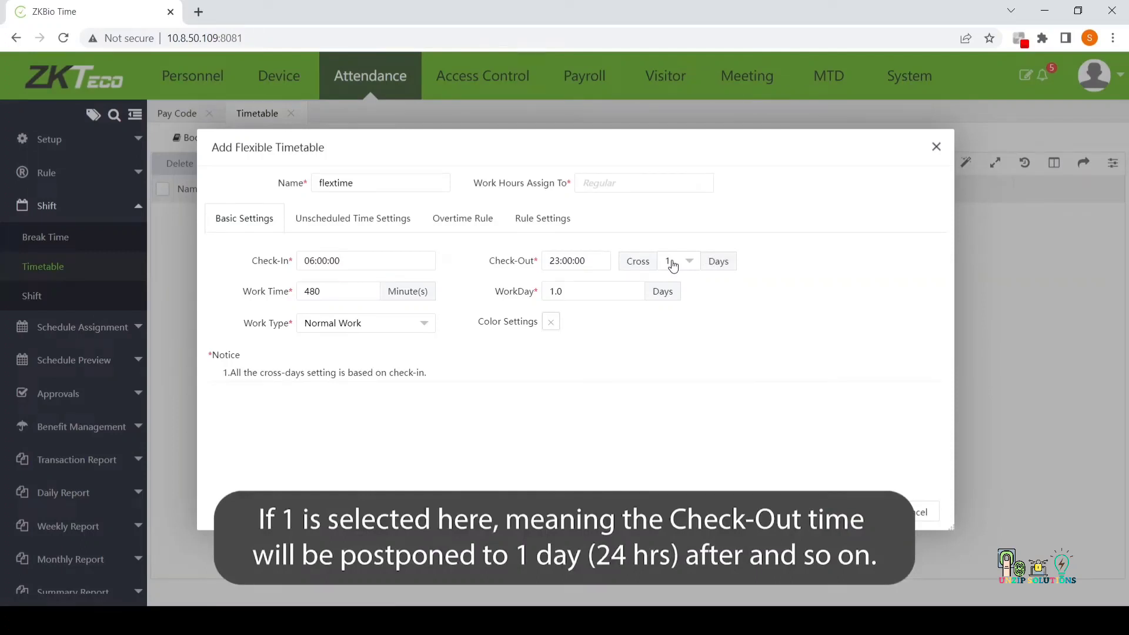
{"action": "left_click", "coordinate": [678, 261]}
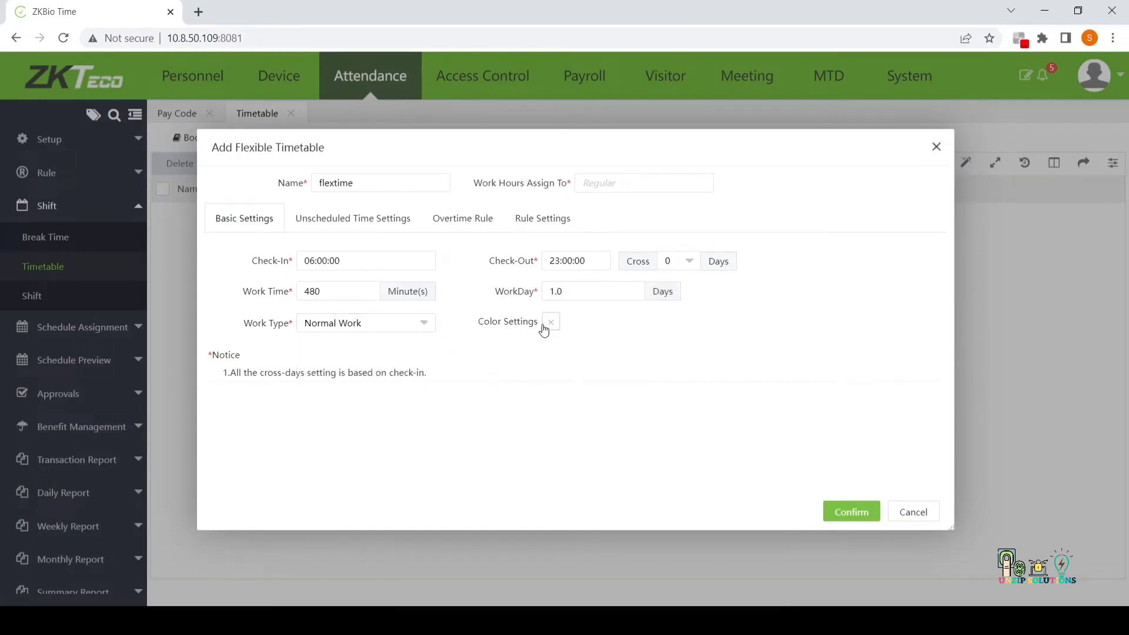
Give flextime a reddish colour and save the timetable
{"action": "left_click", "coordinate": [550, 322]}
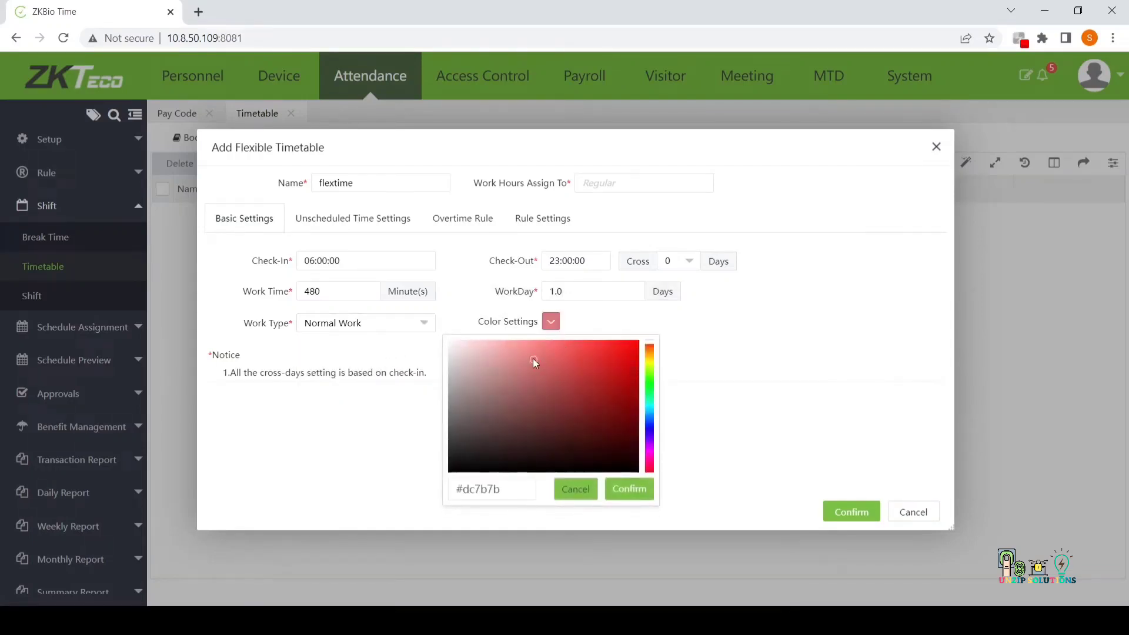
{"action": "left_click", "coordinate": [575, 489]}
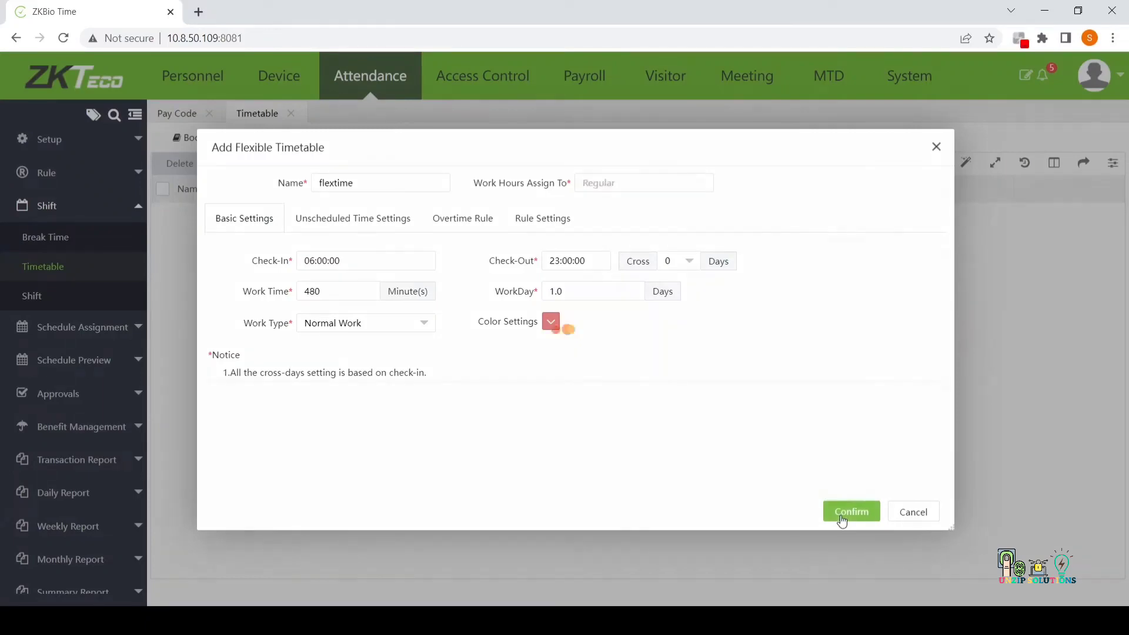
{"action": "left_click", "coordinate": [852, 511]}
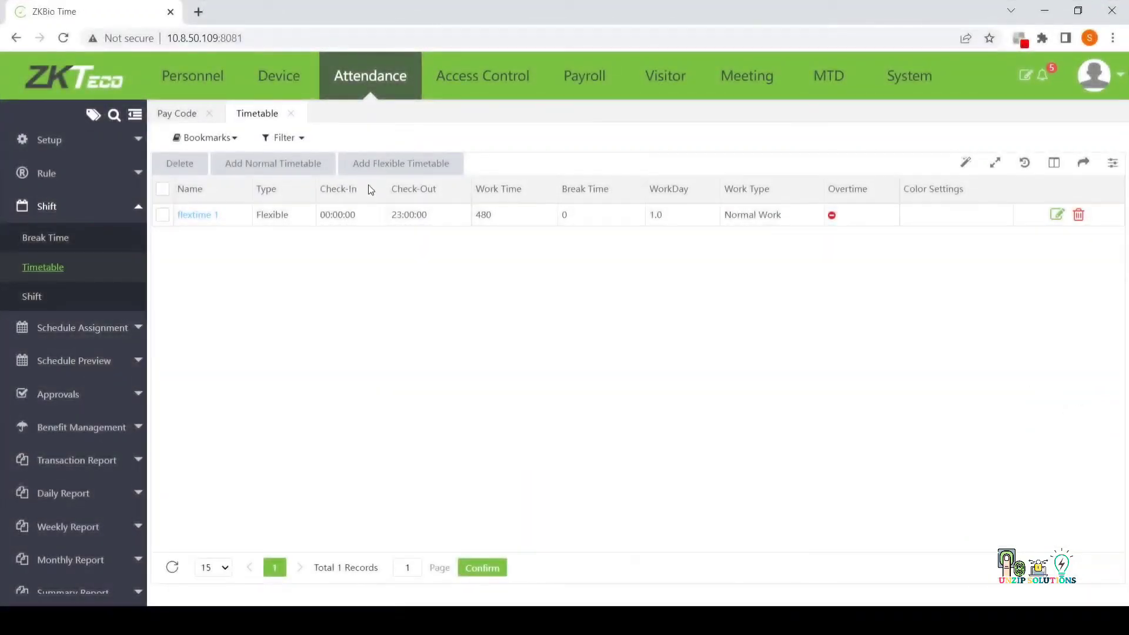
{"action": "mouse_move", "coordinate": [390, 168]}
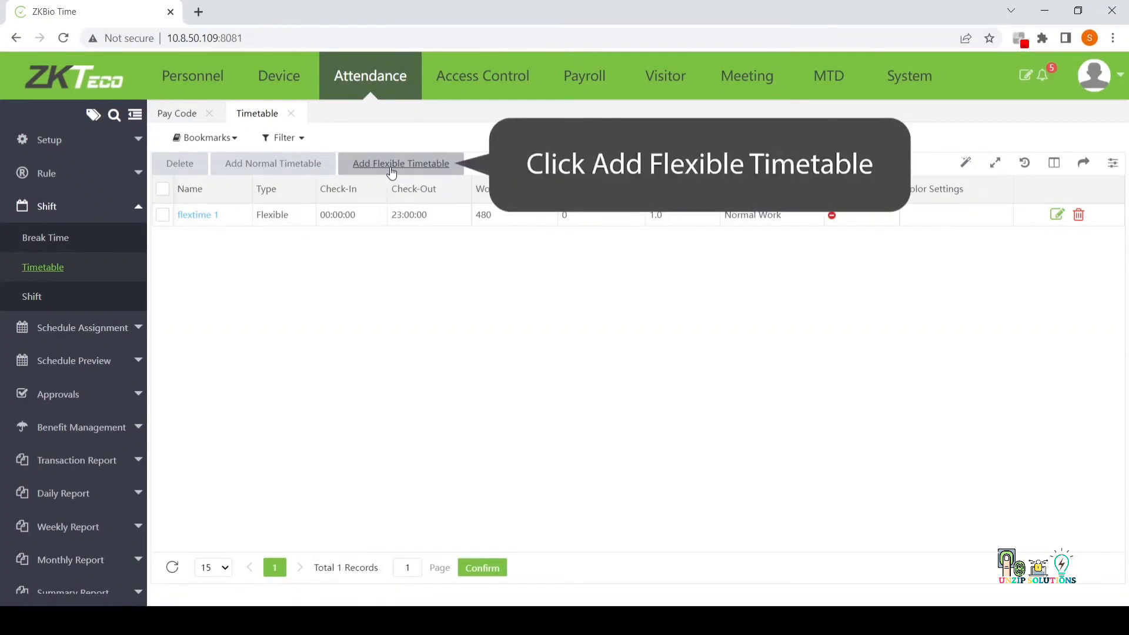
Create flexible timetable 'flex-multiple in out' with check-out hour 23
{"action": "left_click", "coordinate": [400, 164]}
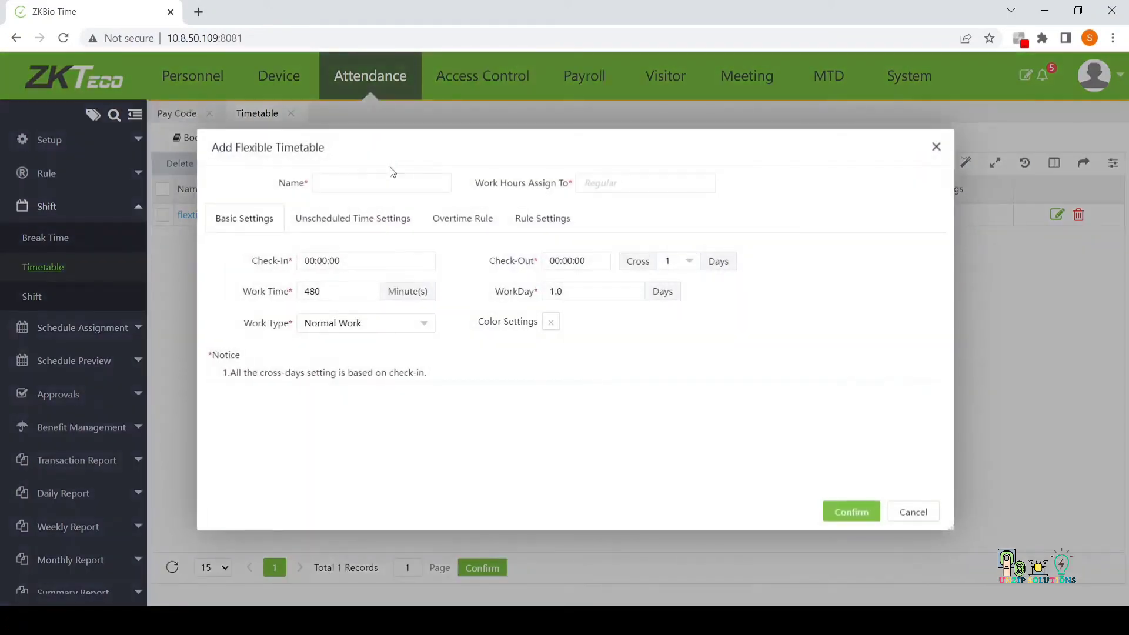
{"action": "type", "text": "flex-"}
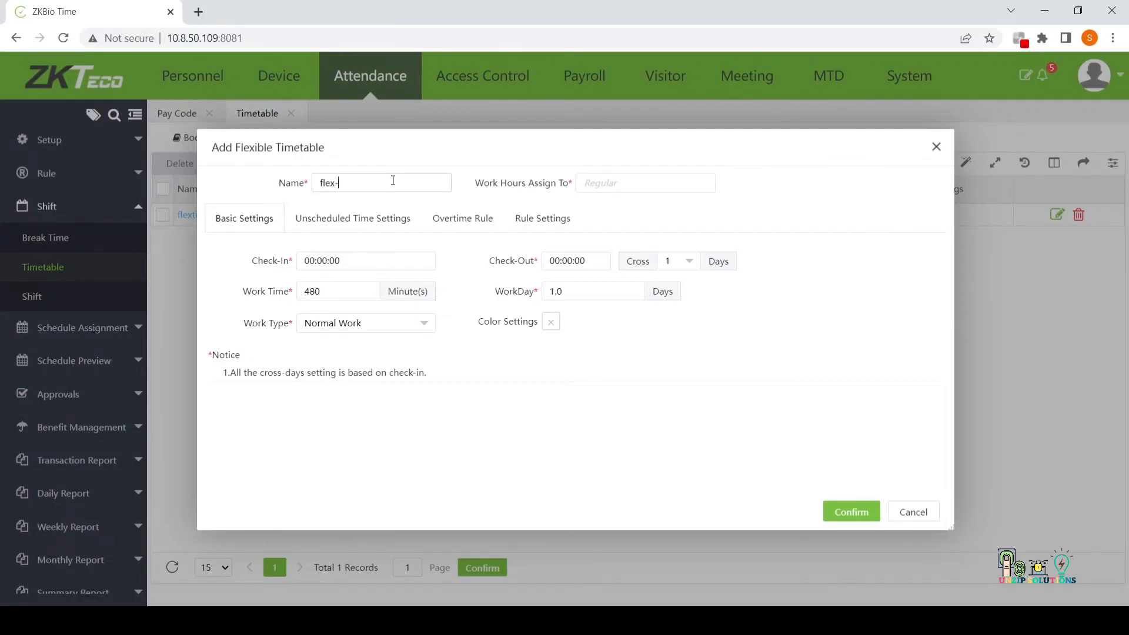
{"action": "type", "text": "multiple in"}
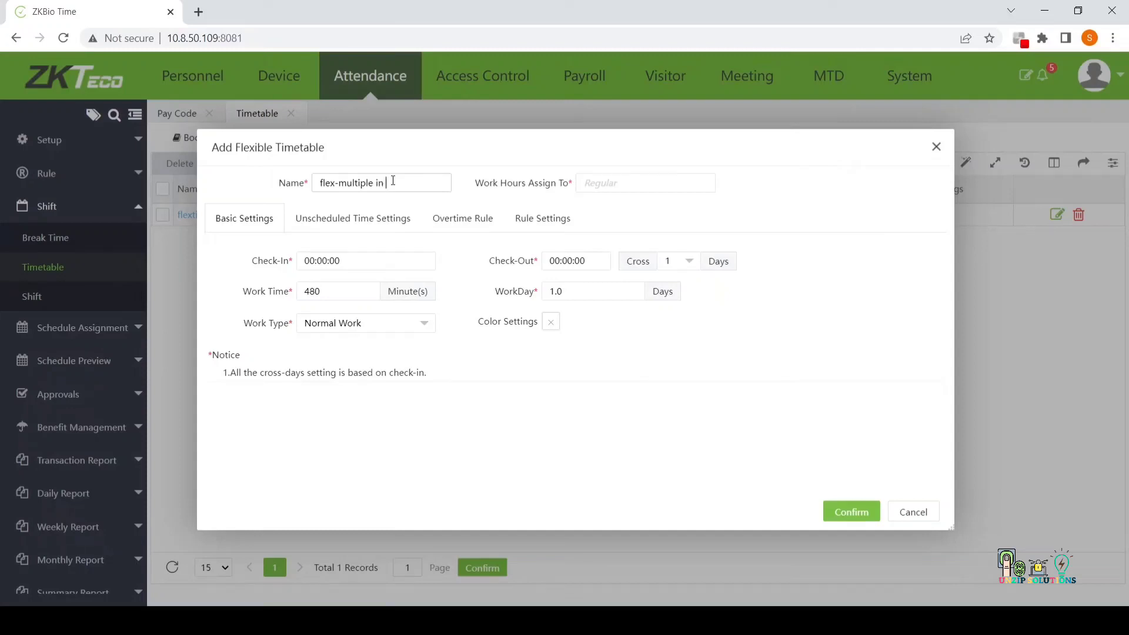
{"action": "type", "text": "out"}
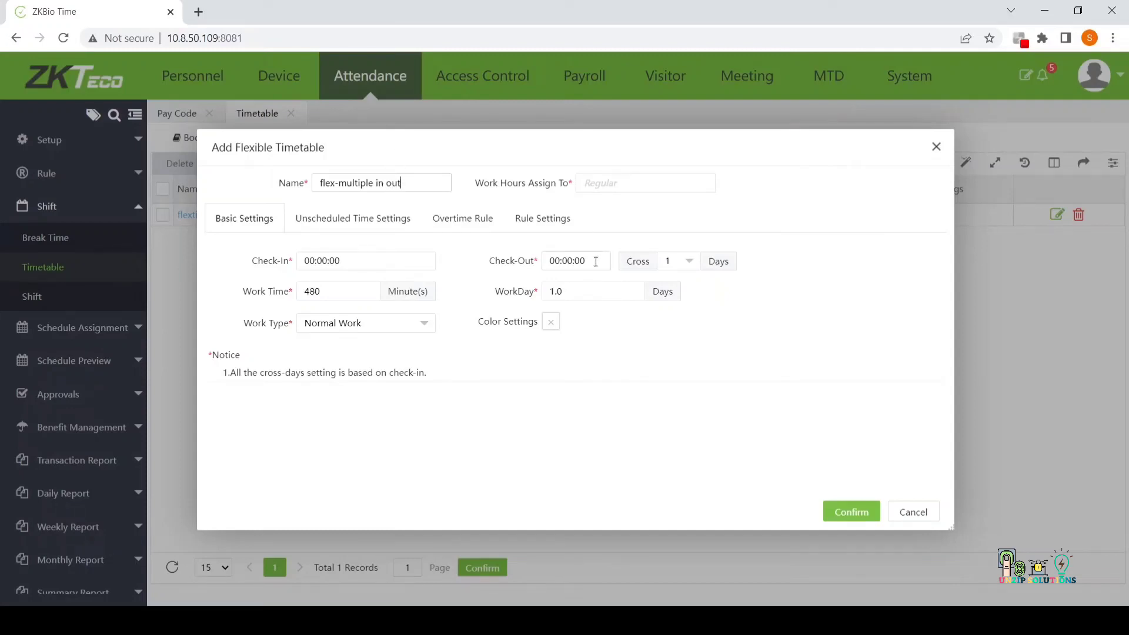
{"action": "left_click", "coordinate": [575, 260]}
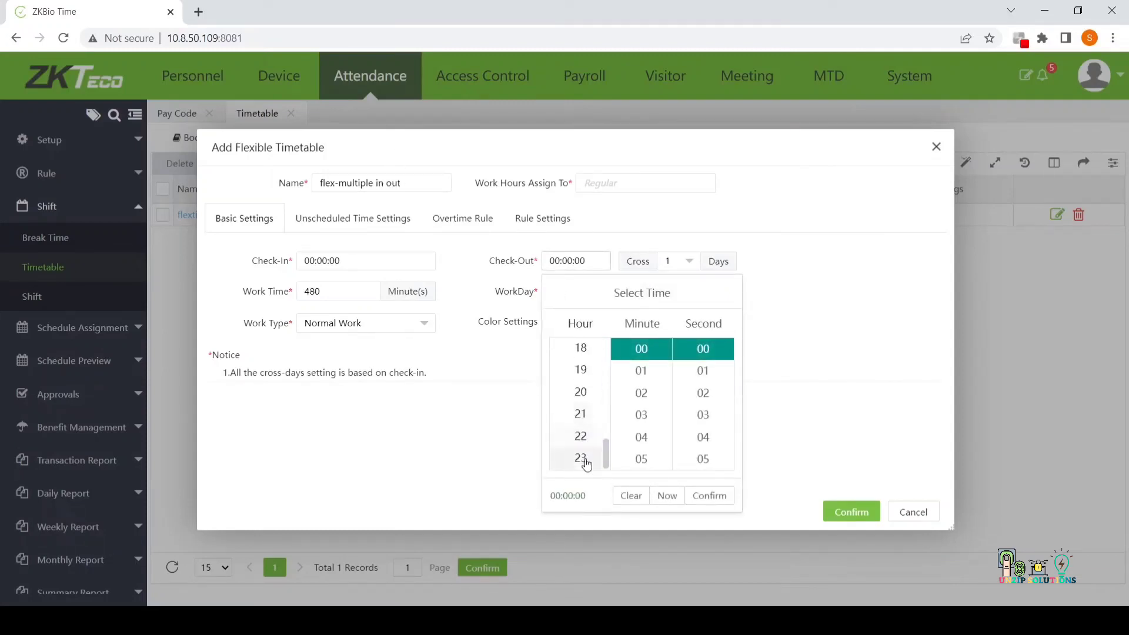
{"action": "left_click", "coordinate": [580, 458]}
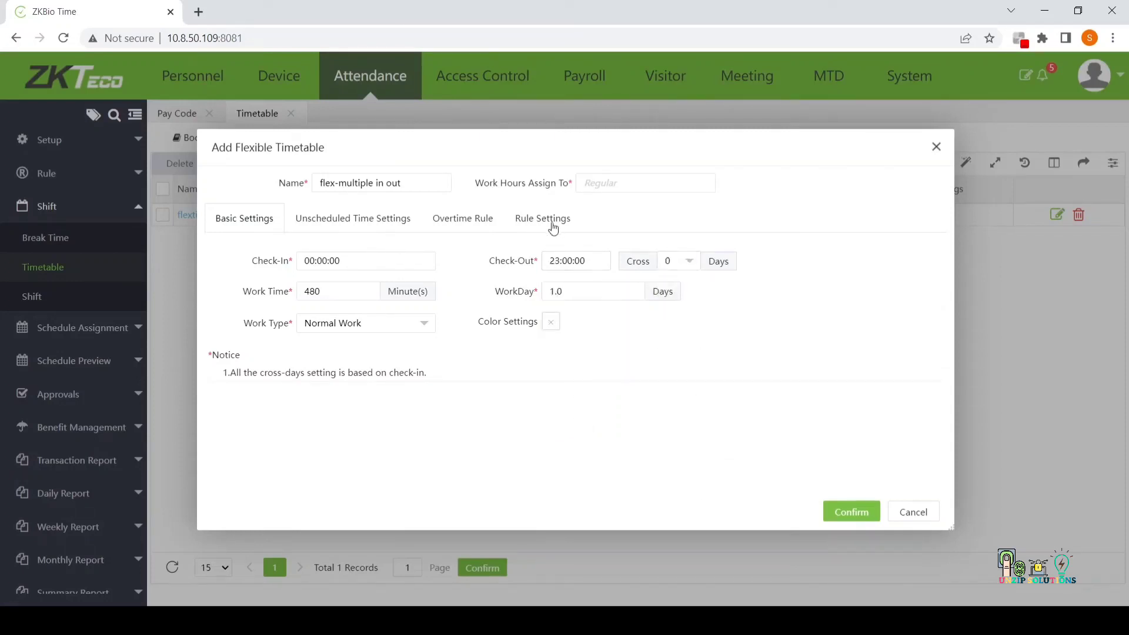
Set Multiple In/Out to Yes under Rule Settings and save flex-multiple in out
{"action": "left_click", "coordinate": [542, 218]}
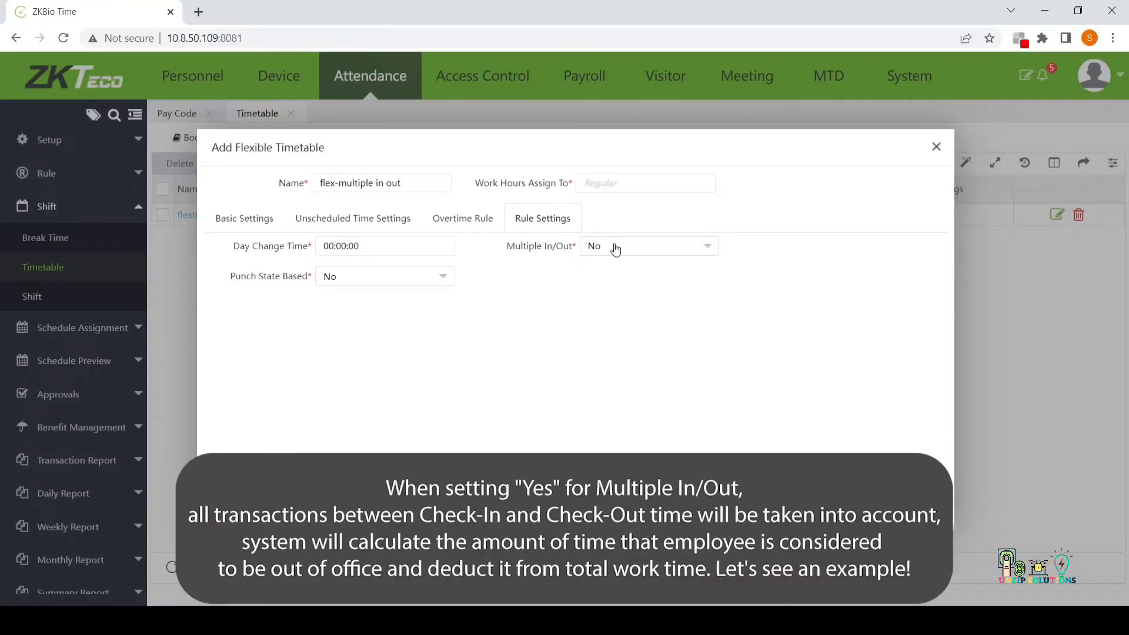
{"action": "left_click", "coordinate": [648, 246]}
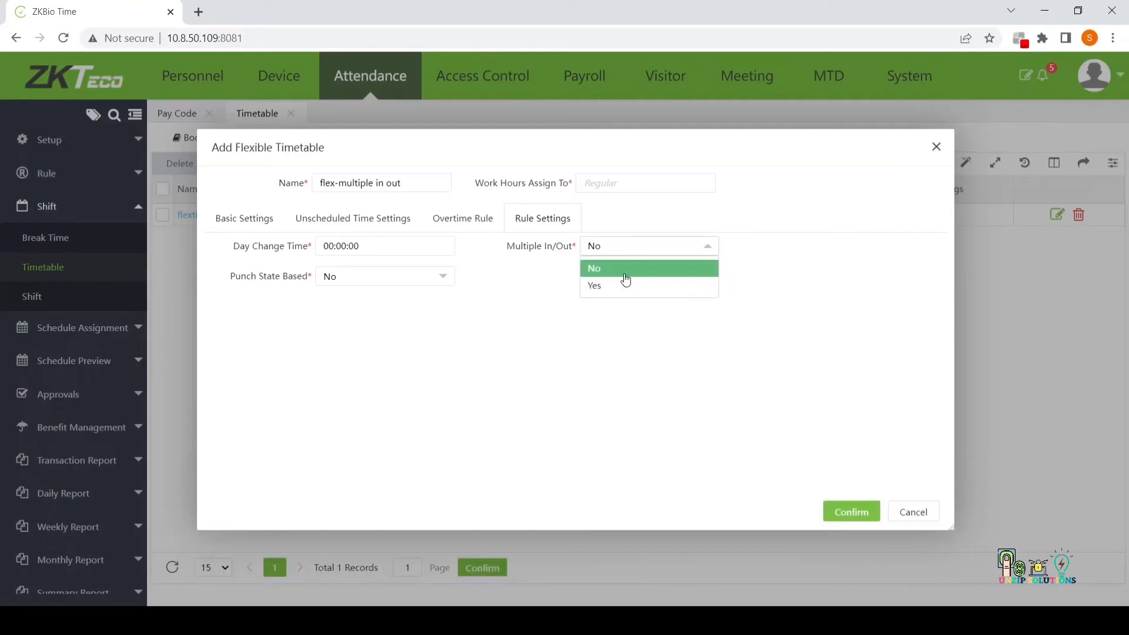
{"action": "left_click", "coordinate": [593, 285]}
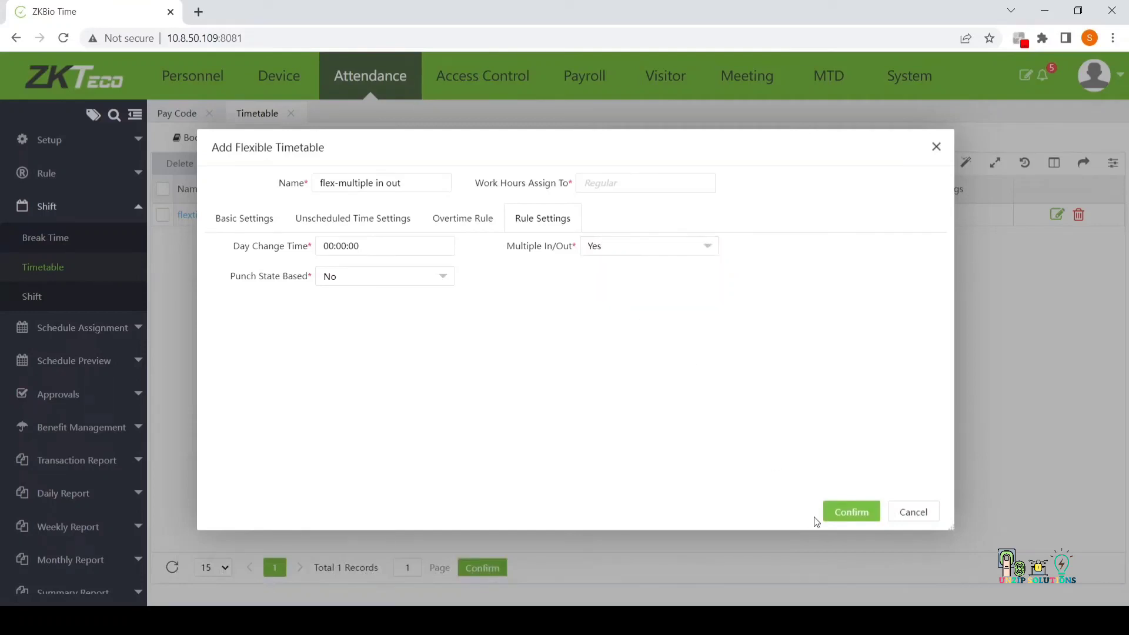
{"action": "mouse_move", "coordinate": [856, 514]}
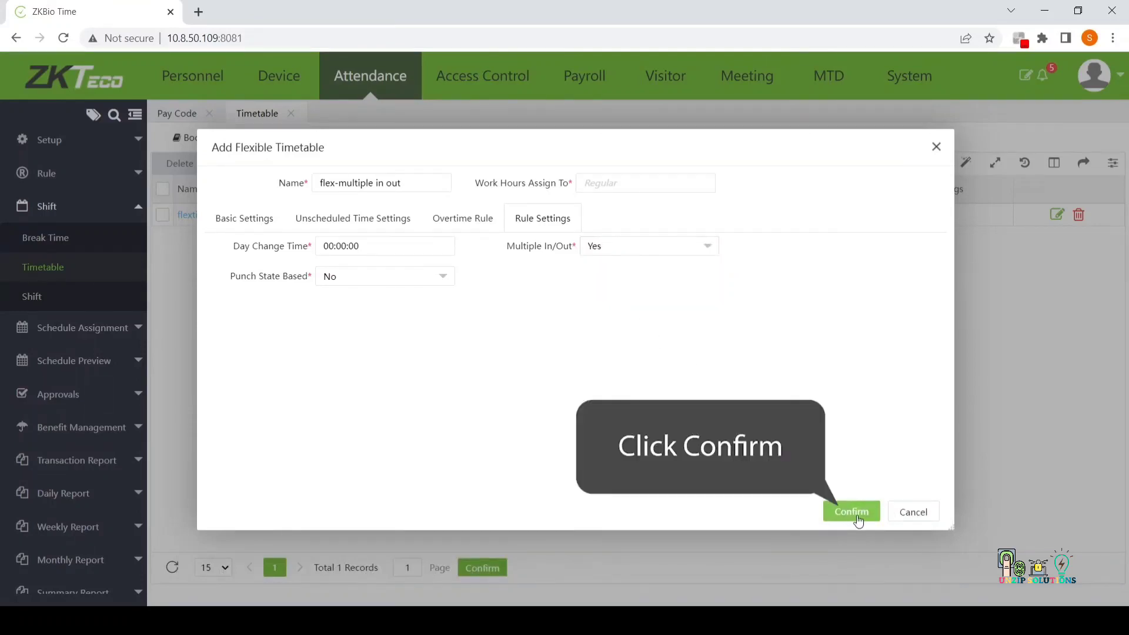
{"action": "left_click", "coordinate": [850, 512]}
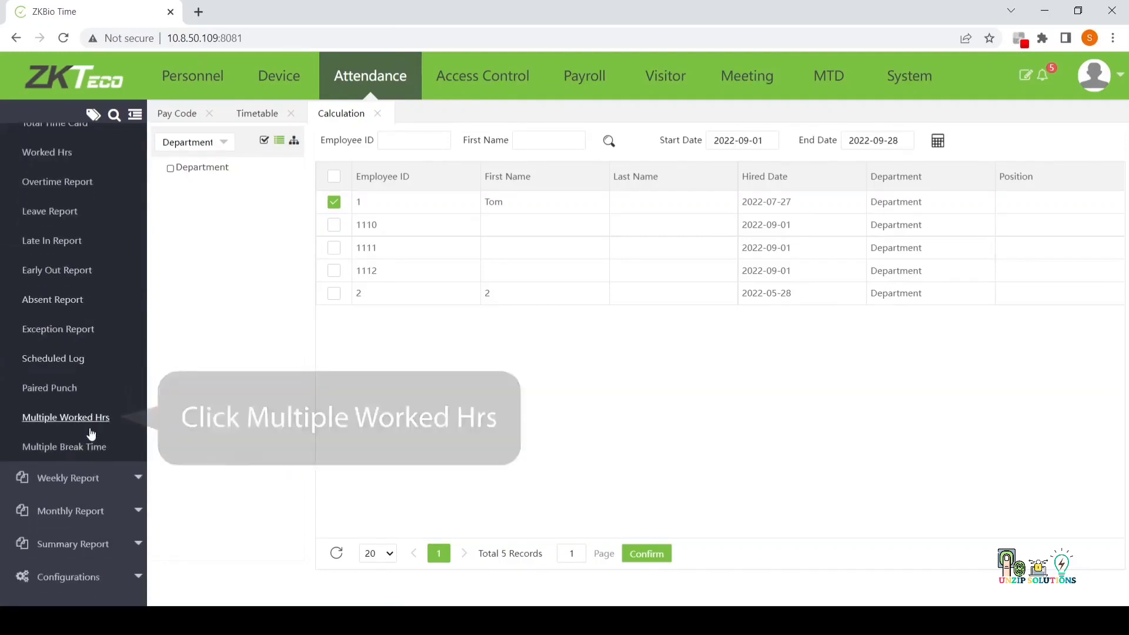
Open the Multiple Worked Hrs daily report filtered to employee Tom
{"action": "left_click", "coordinate": [65, 417]}
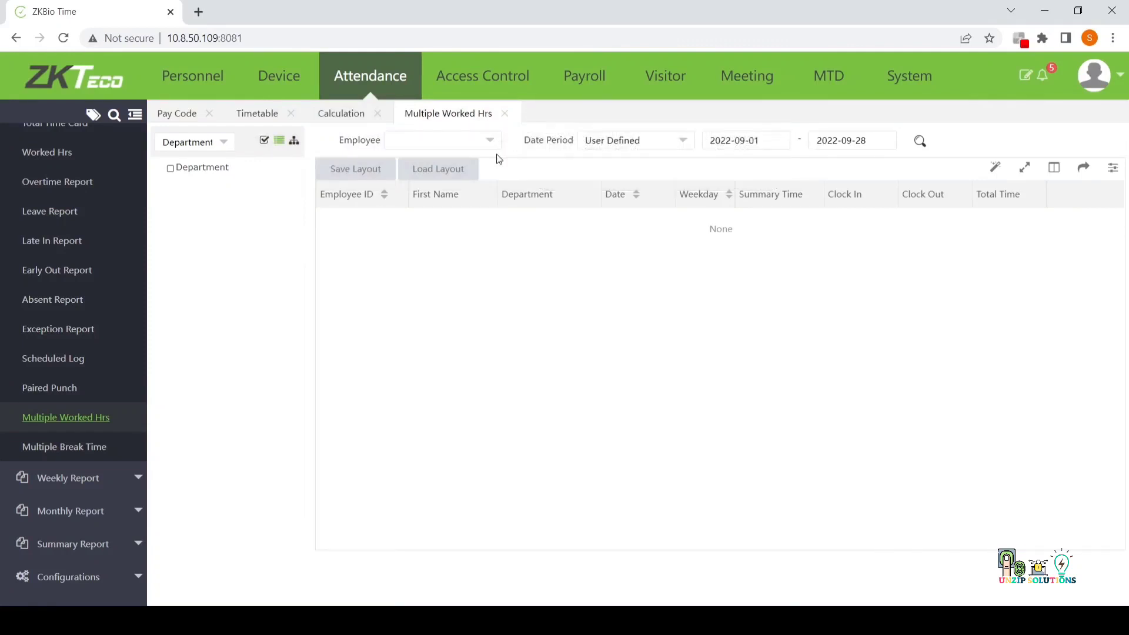
{"action": "left_click", "coordinate": [443, 140]}
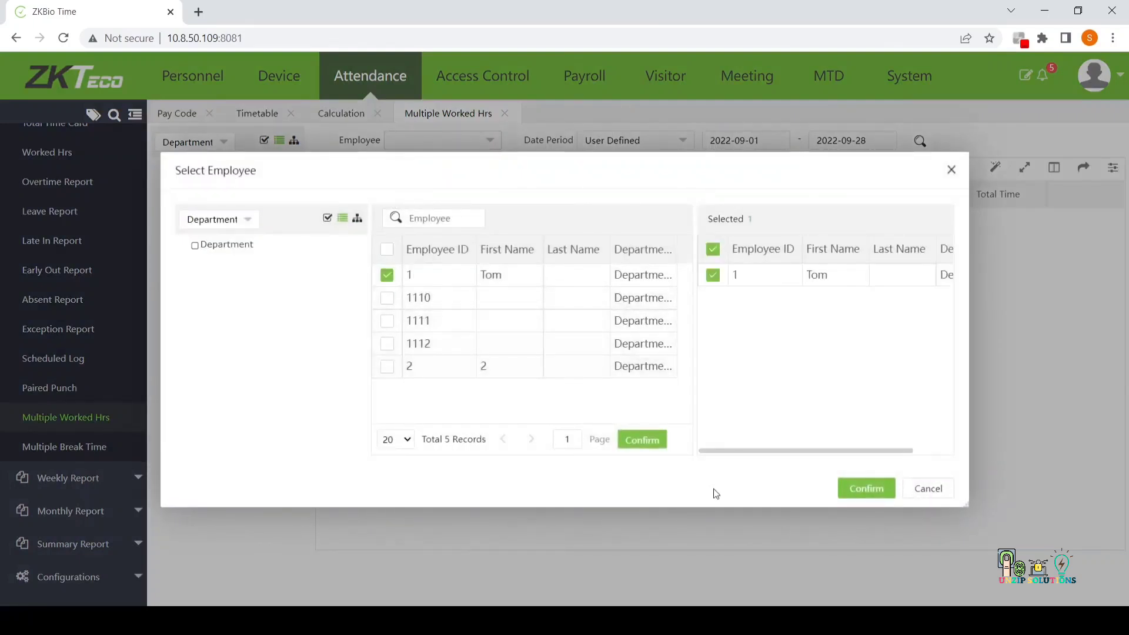
{"action": "left_click", "coordinate": [865, 488]}
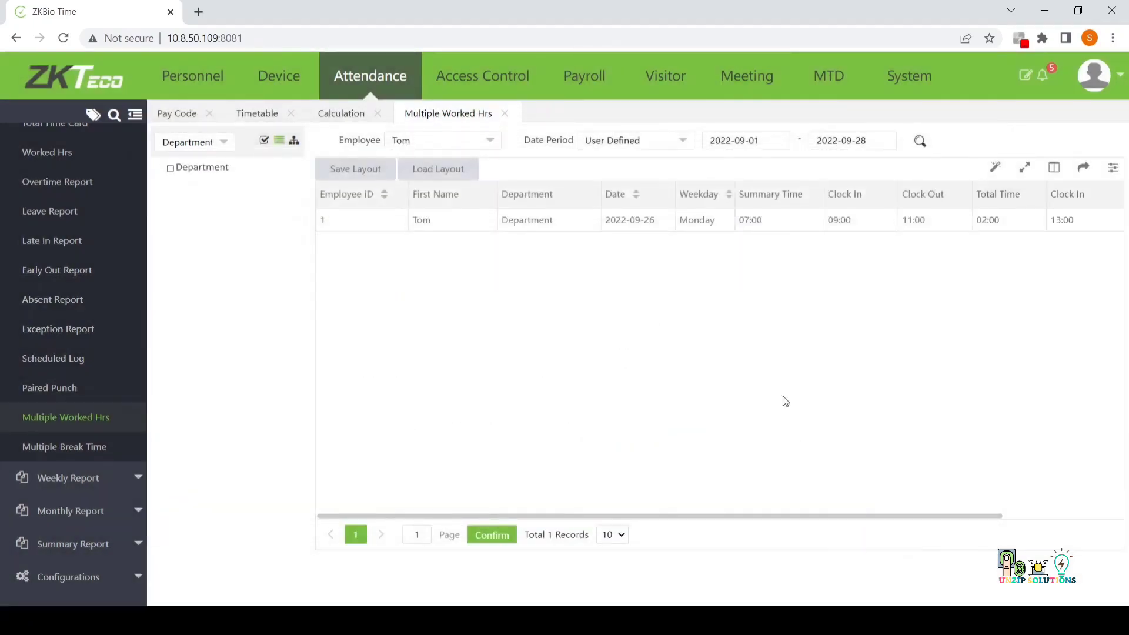